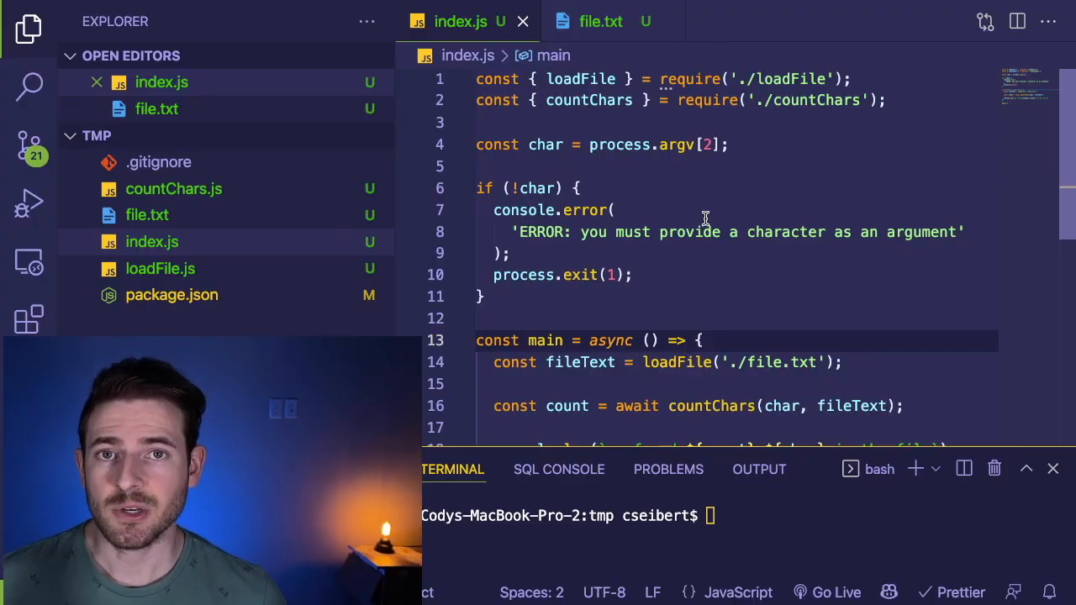
- View file.txt's sentence and type the run command node index.js "," in the terminal
left_click(600, 21)
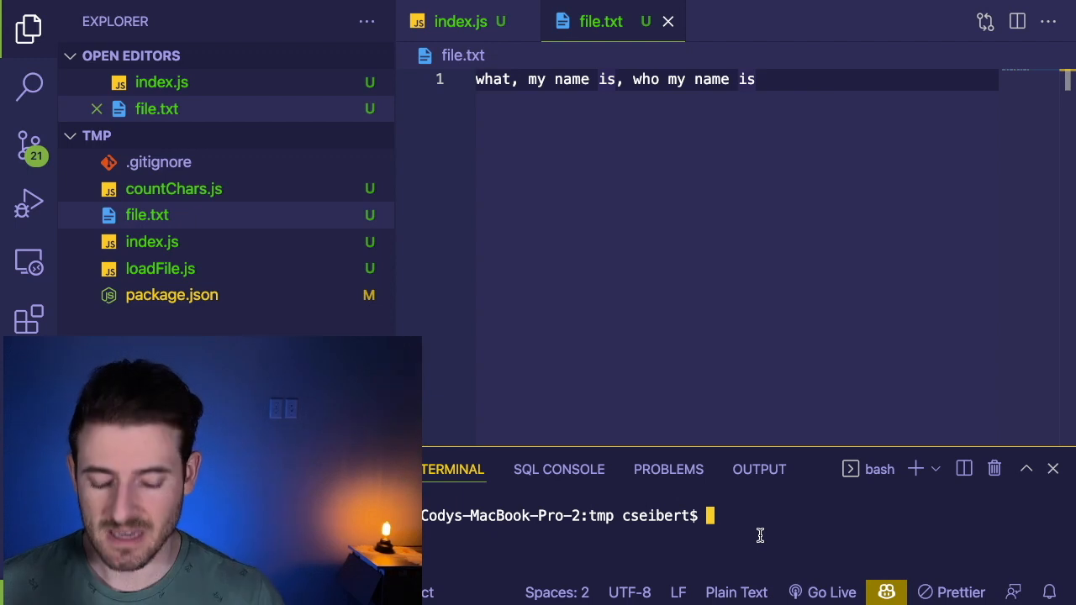
type("node index.js \",\"")
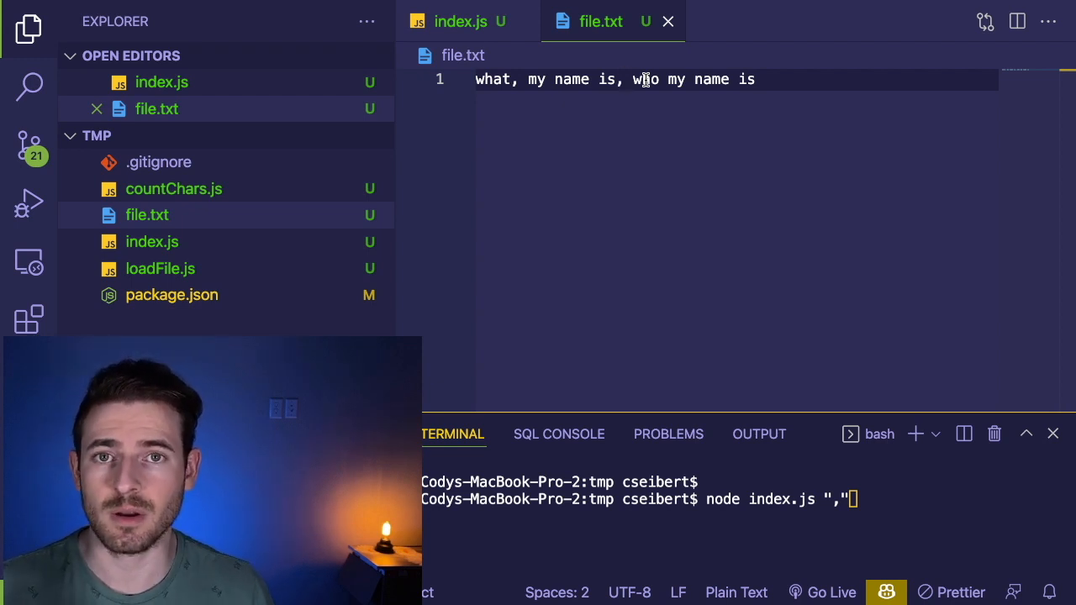
- Run the comma-counting app, which hangs without output, and go back to index.js
key("Return")
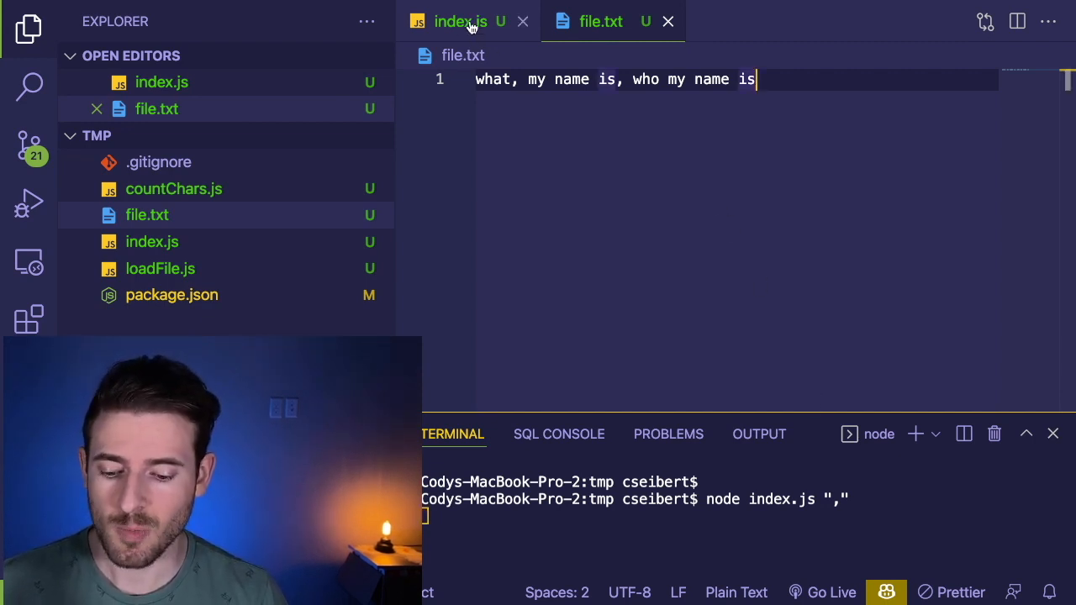
left_click(459, 21)
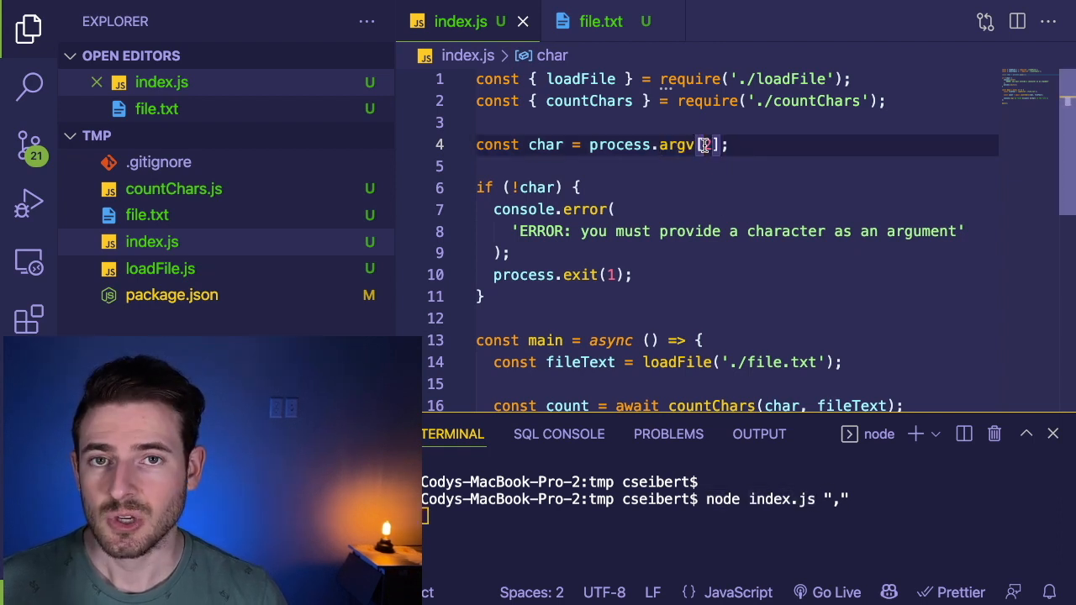
- Stop the hung run and run node index.js without an argument, showing the missing-character error
type("2")
type("node index.js")
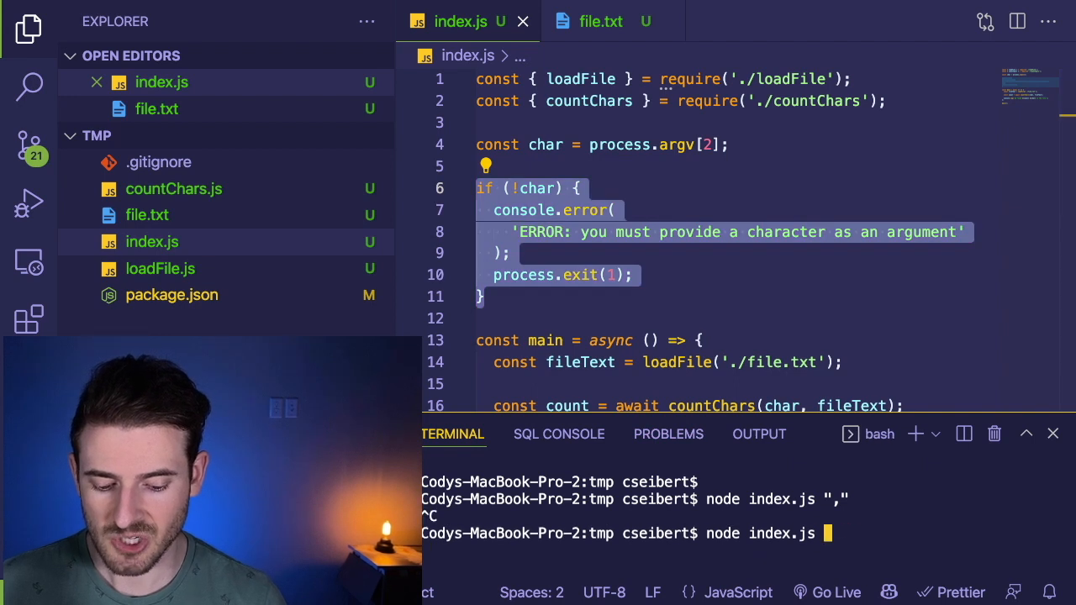
key("Return")
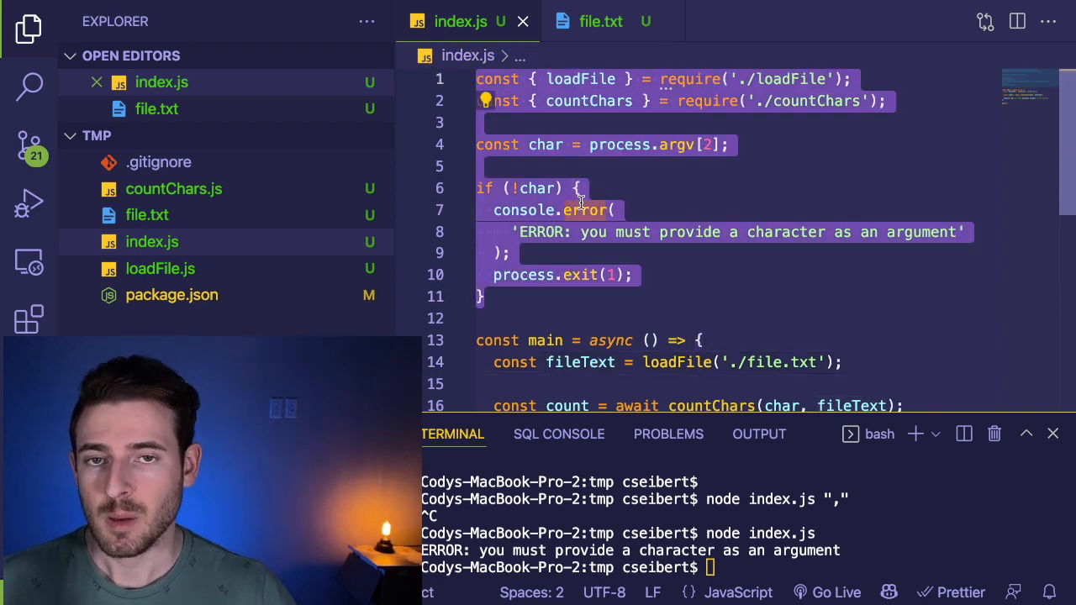
mouse_move(583, 210)
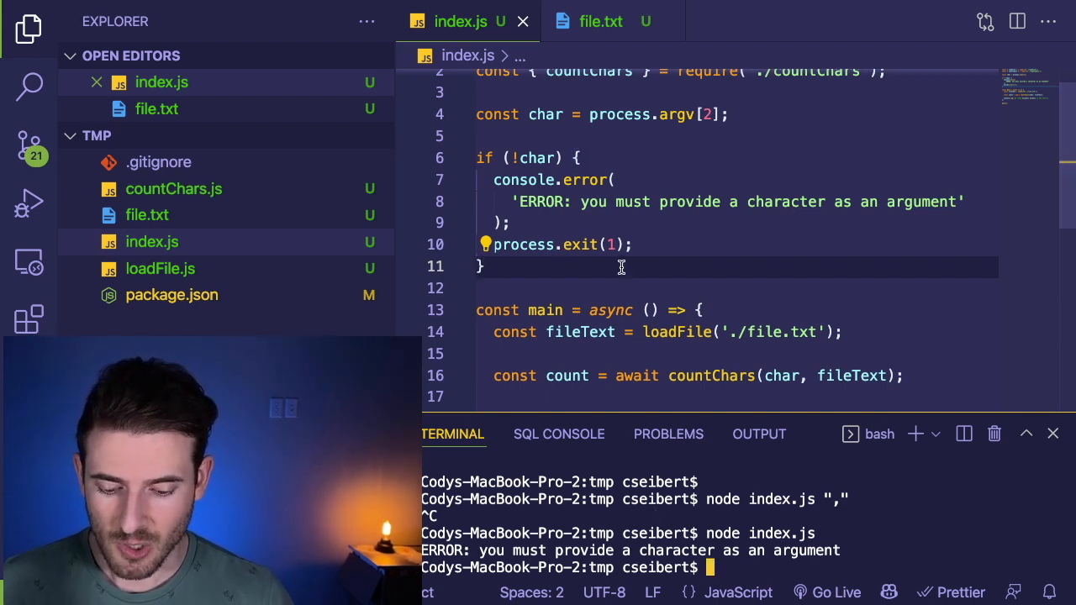
- Insert numbered console.log debug statements through index.js and retype node index.js ","
type("node index.js \",\"")
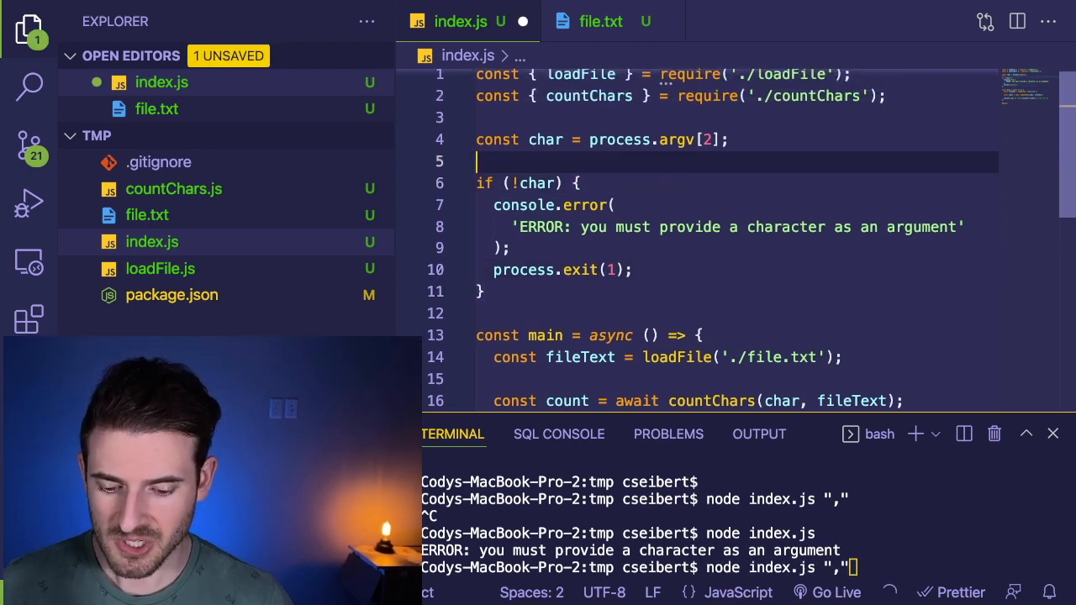
type("console.log('1')")
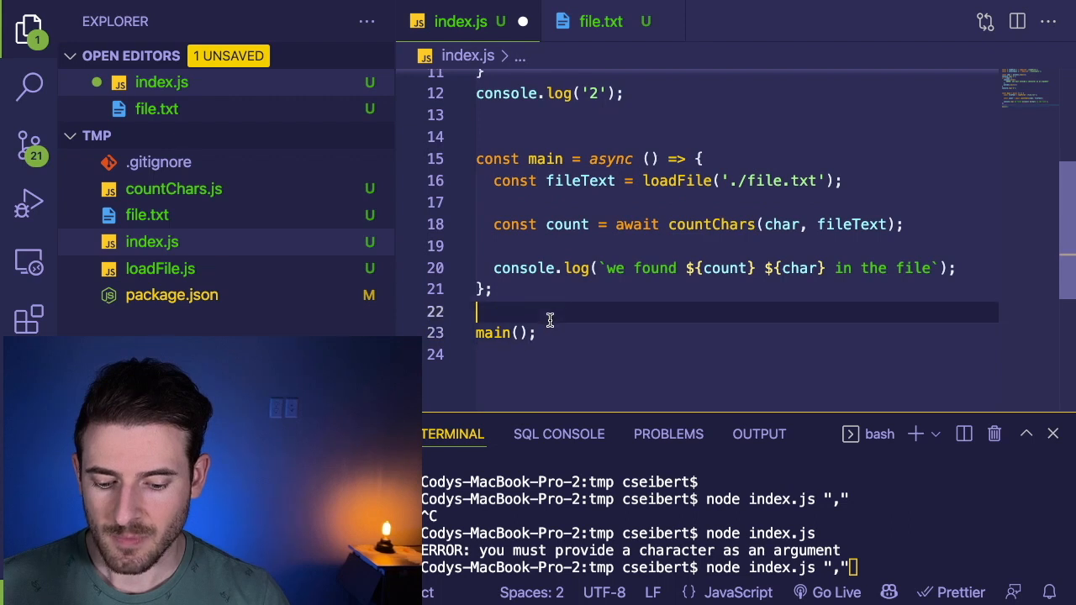
type("console.log('3');")
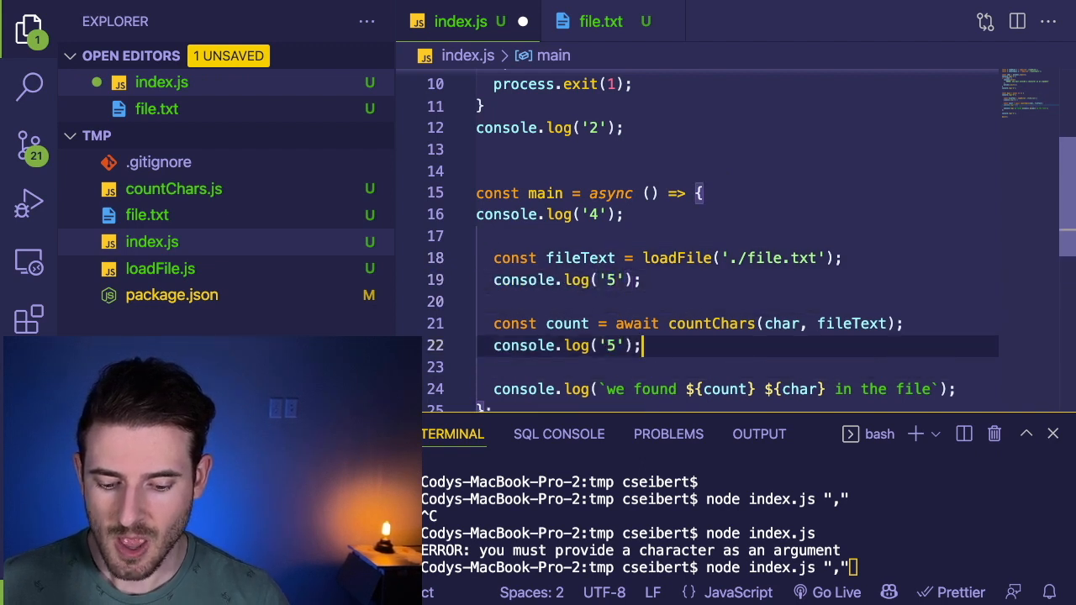
type("6")
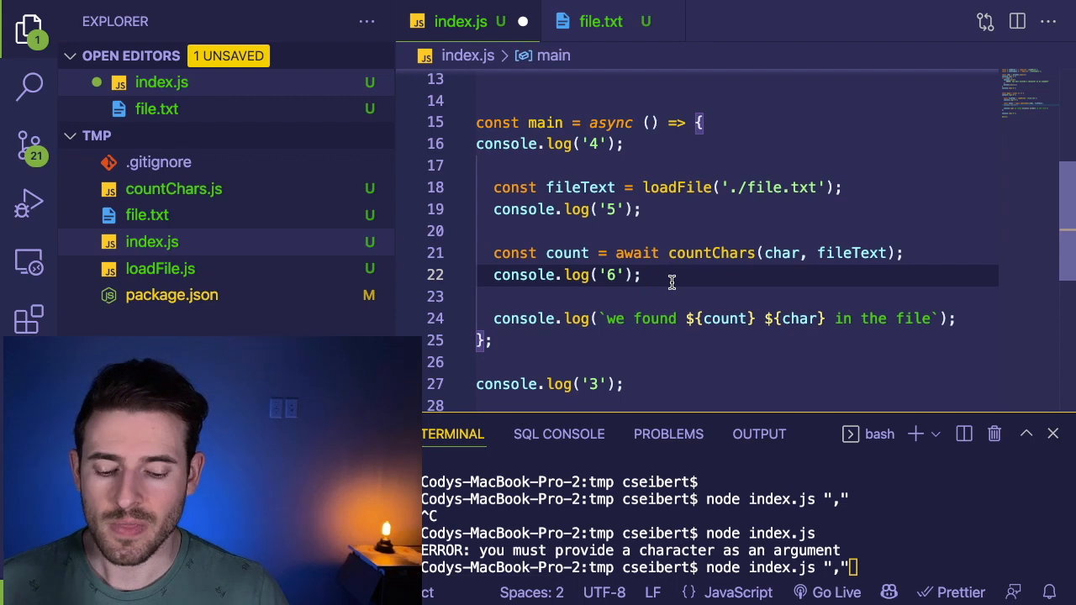
mouse_move(672, 168)
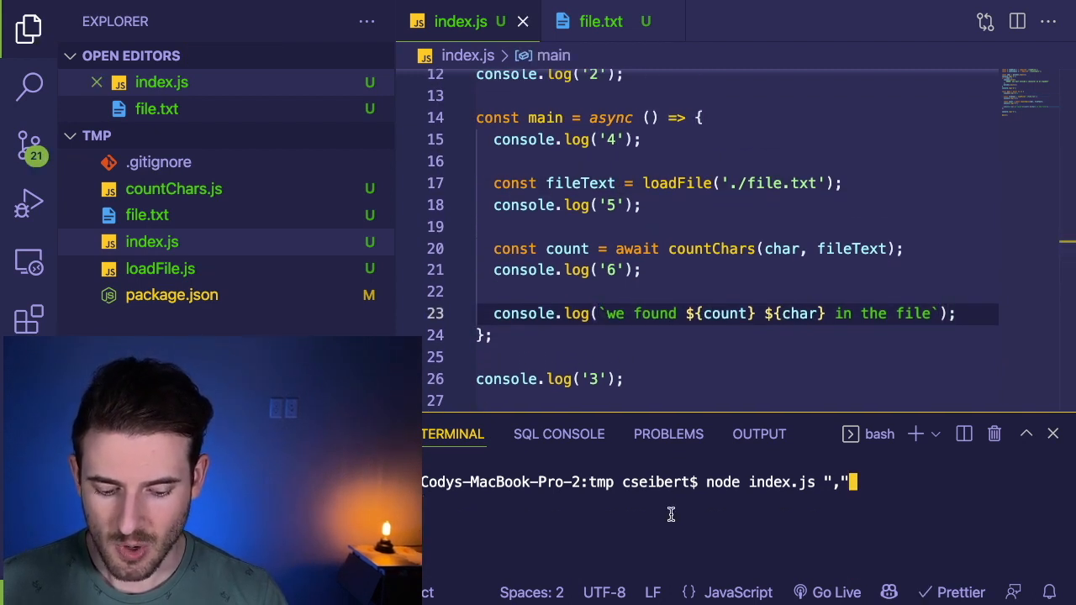
- Rerun with debug logs, then comment out line 20's await countChars call
key("Return")
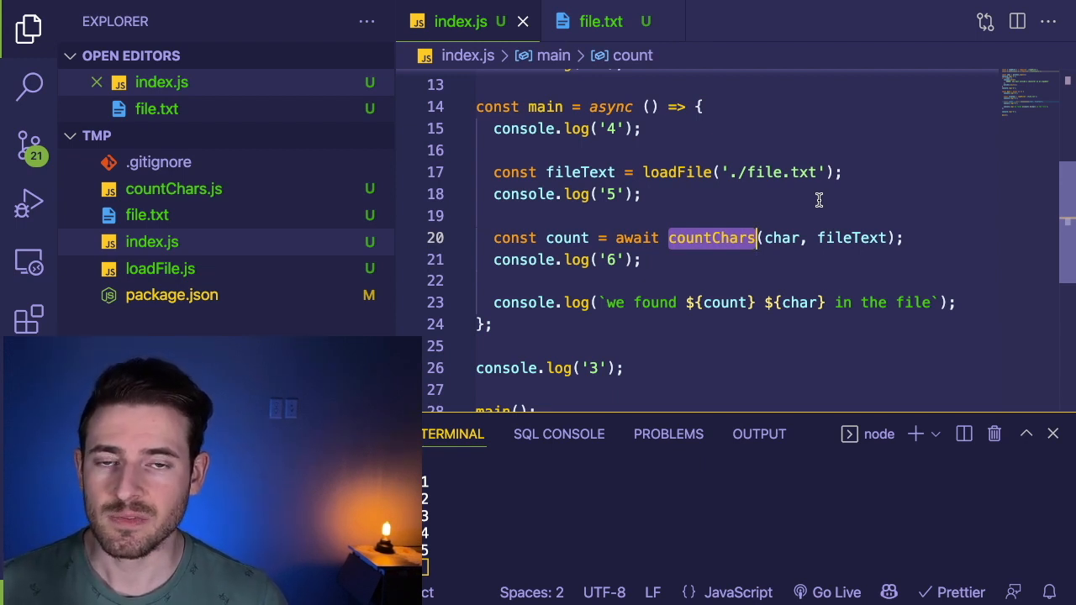
left_click(710, 216)
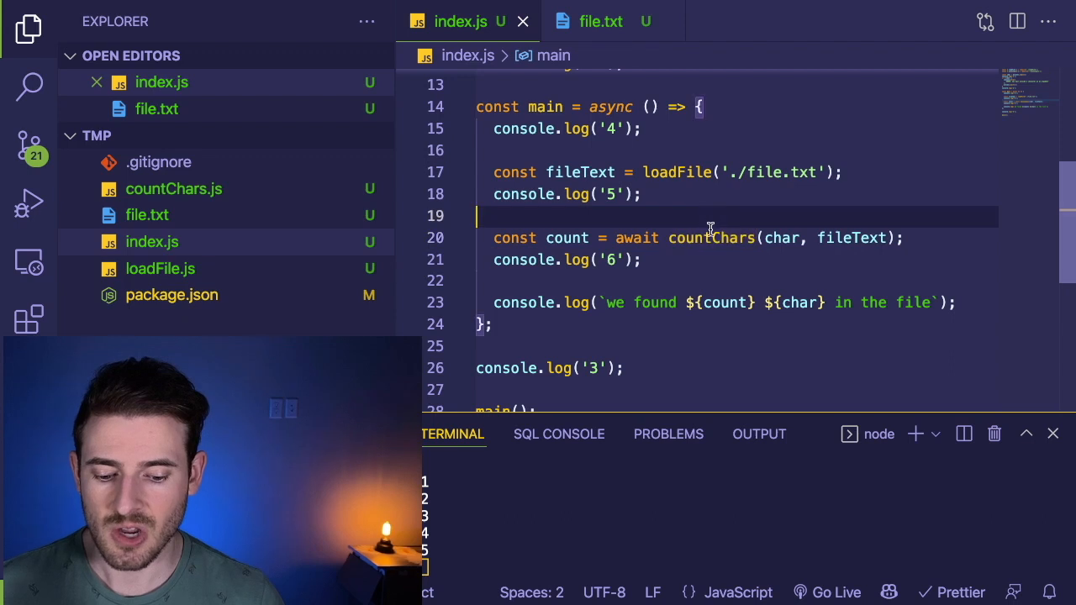
left_click(710, 238)
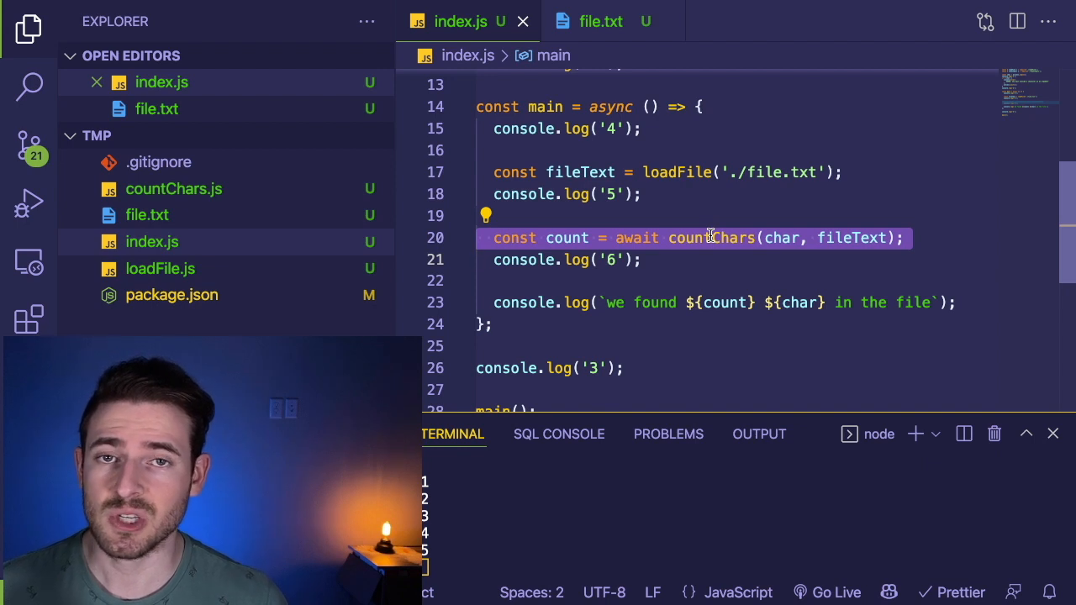
left_click(652, 238)
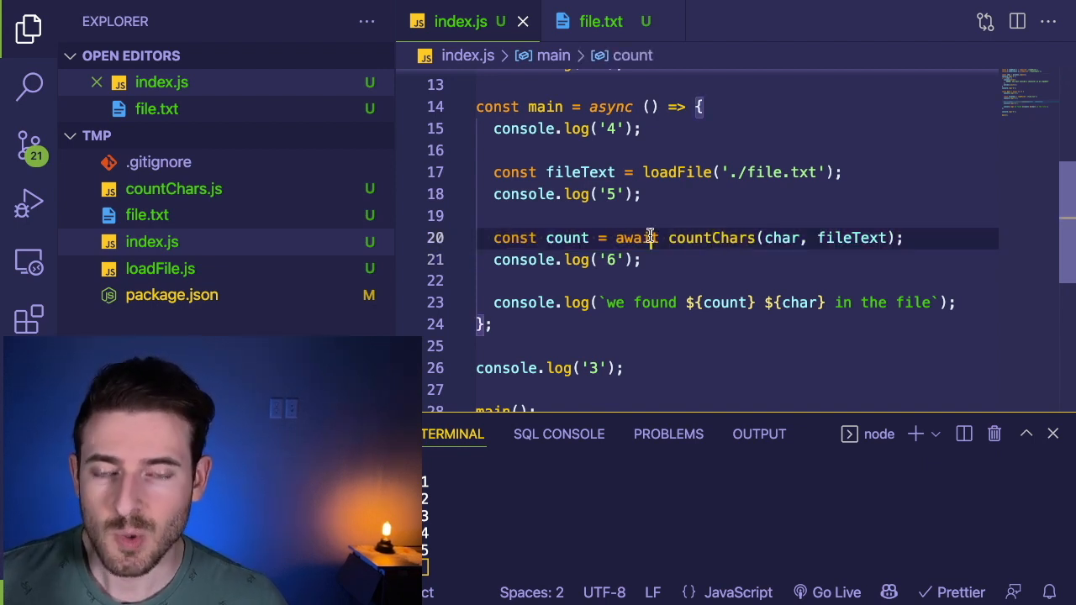
double_click(710, 238)
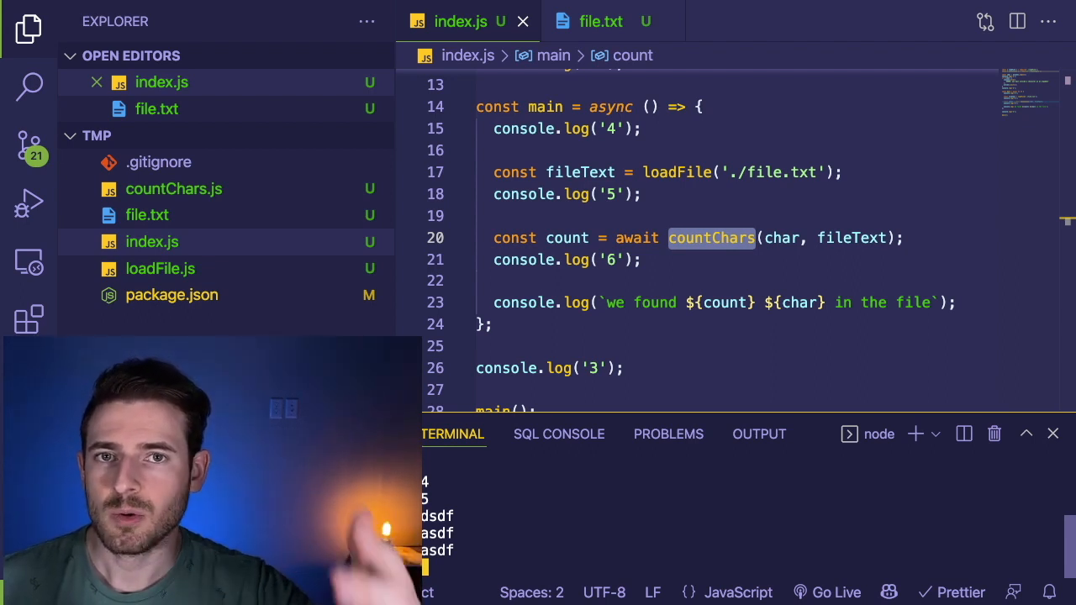
left_click(685, 238)
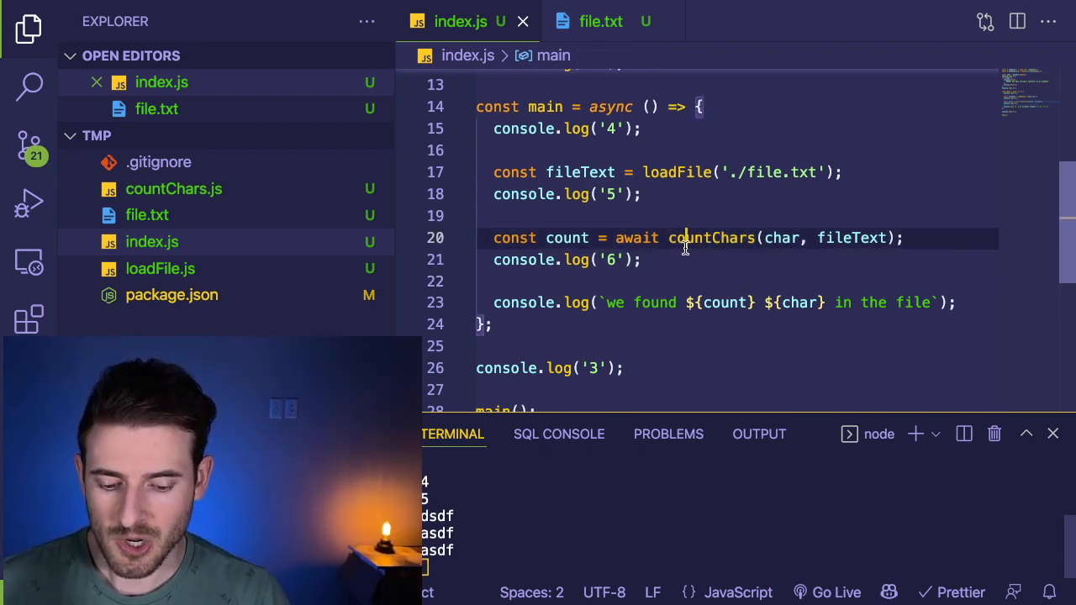
key("ctrl+/")
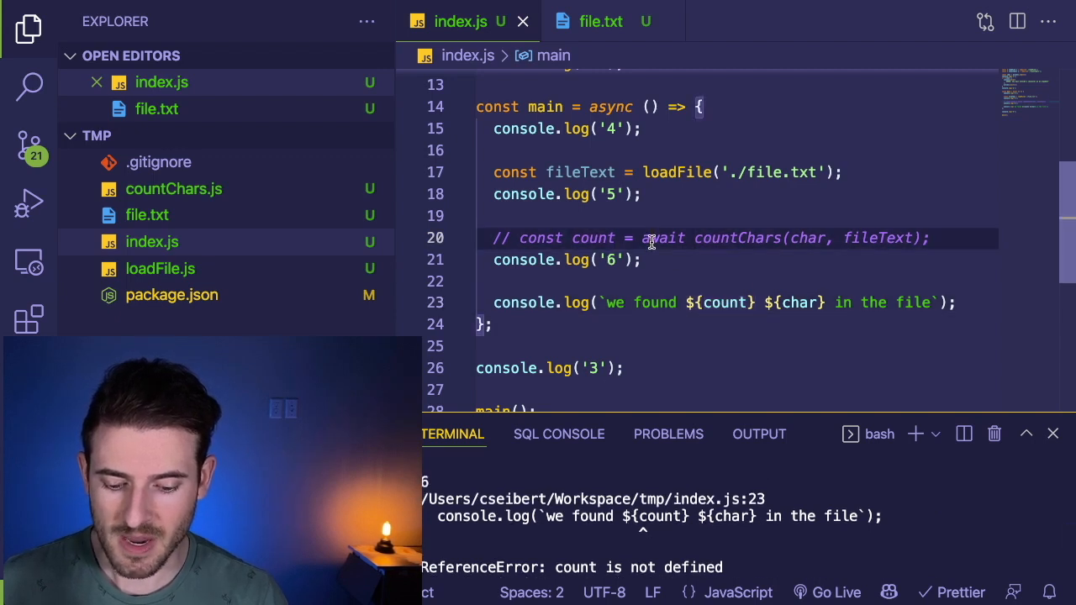
- Add 'let count = 0;' to main in index.js
type("let")
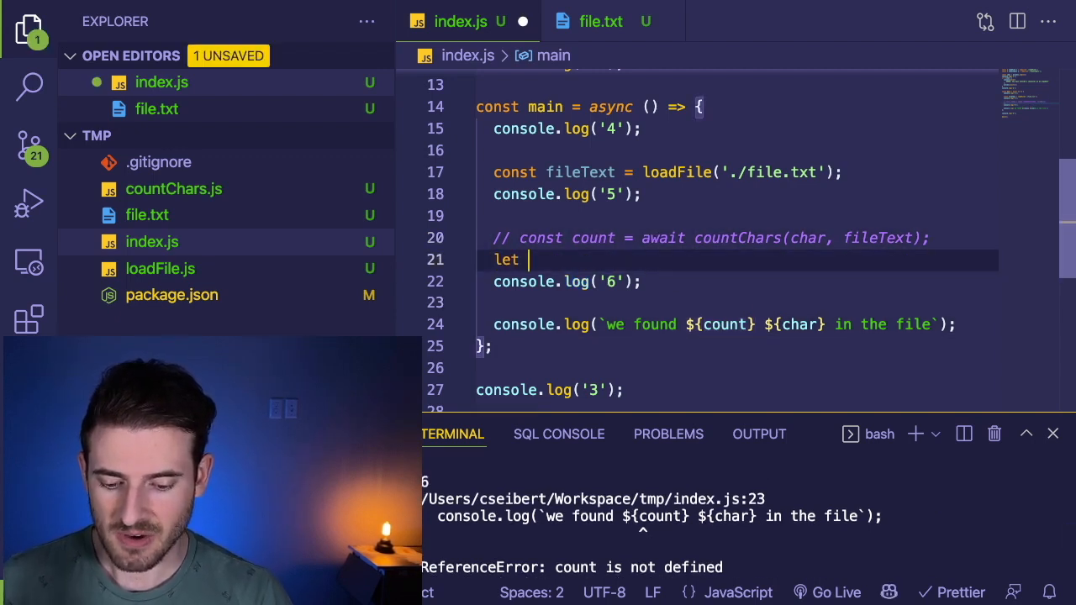
type("count = 0;")
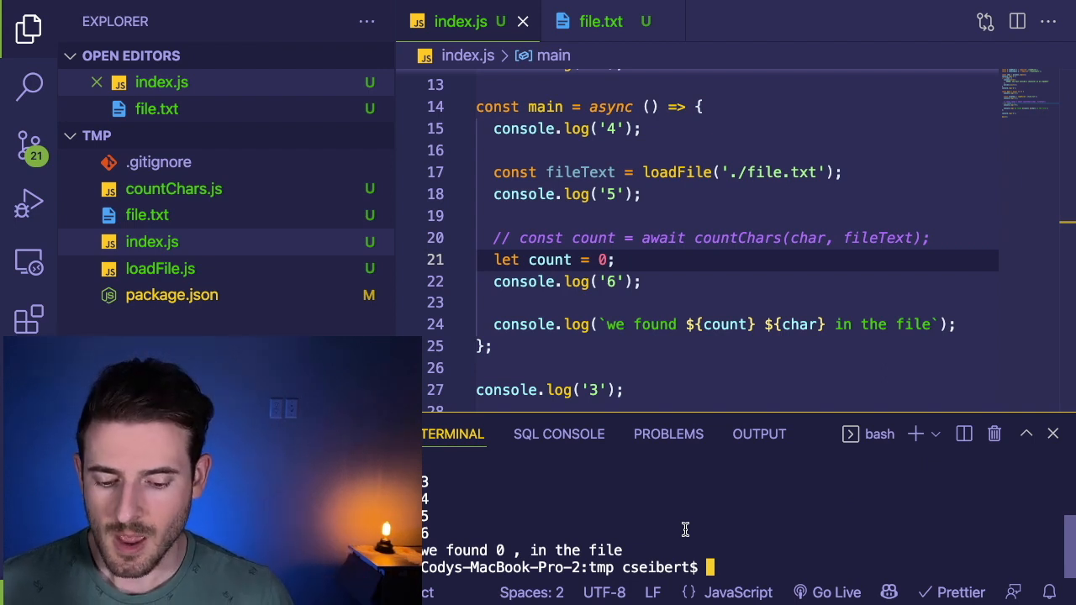
mouse_move(693, 315)
type("countChars")
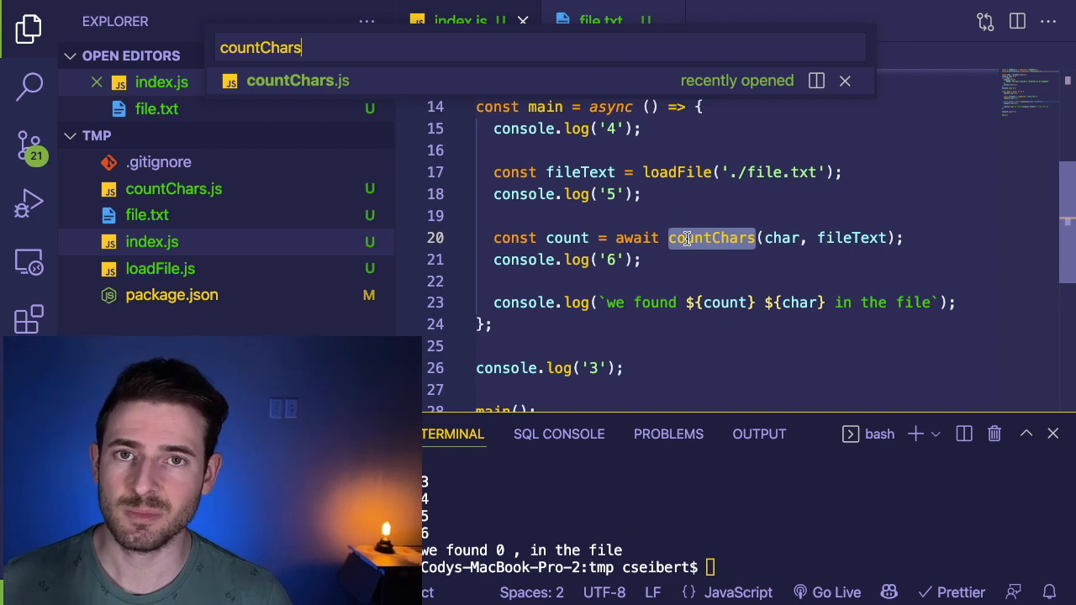
- Open countChars.js from Quick Open, glance at index.js, and return to countChars.js
left_click(297, 80)
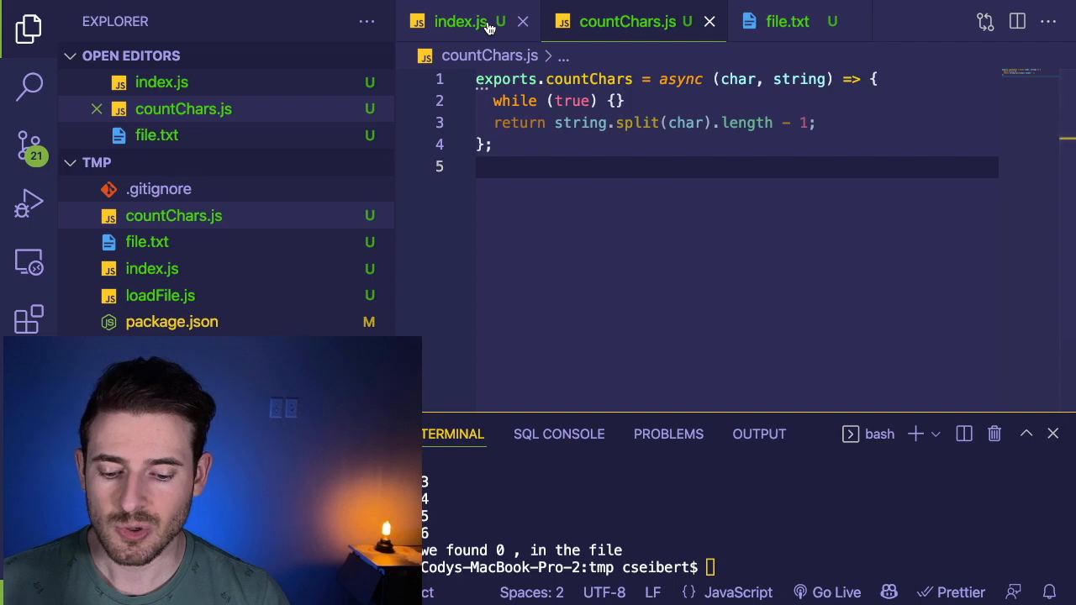
left_click(459, 21)
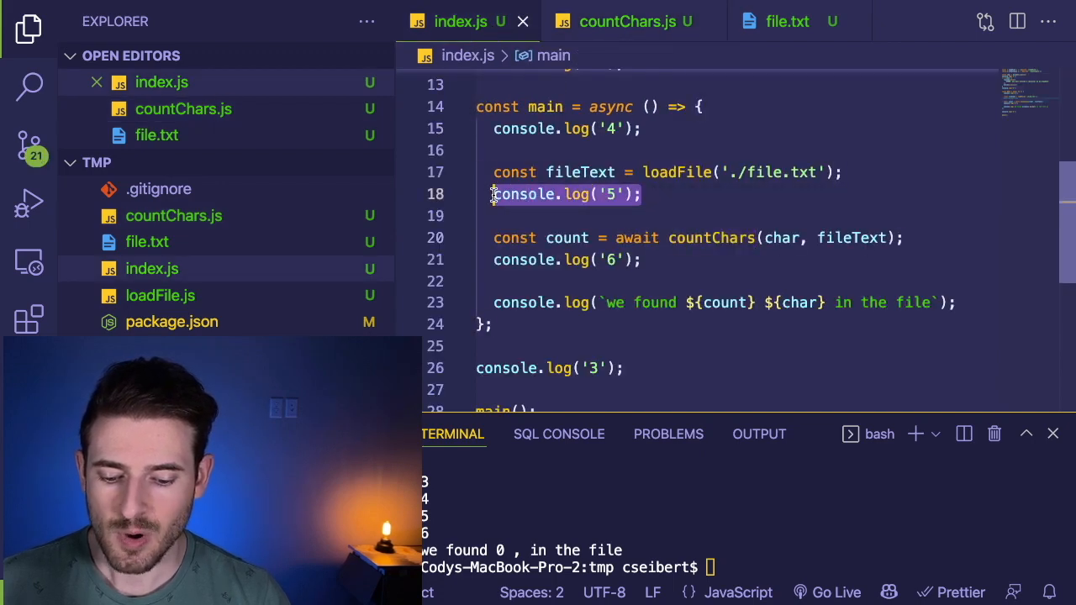
left_click(628, 21)
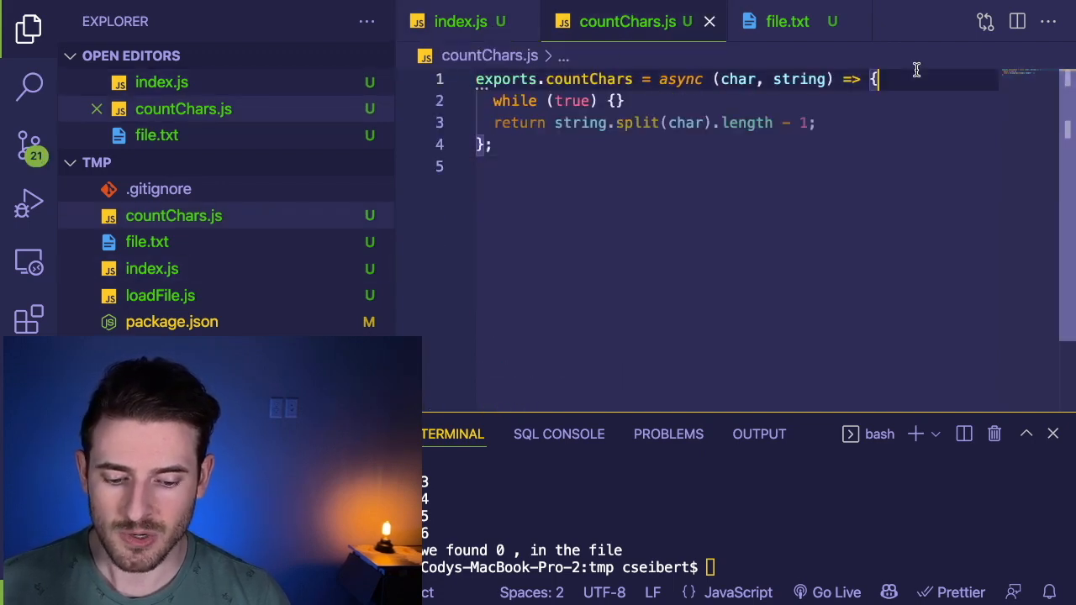
- Type console.log('a'), ('b') and ('c') debug statements around the while loop in countChars.js
type("console.log('a');")
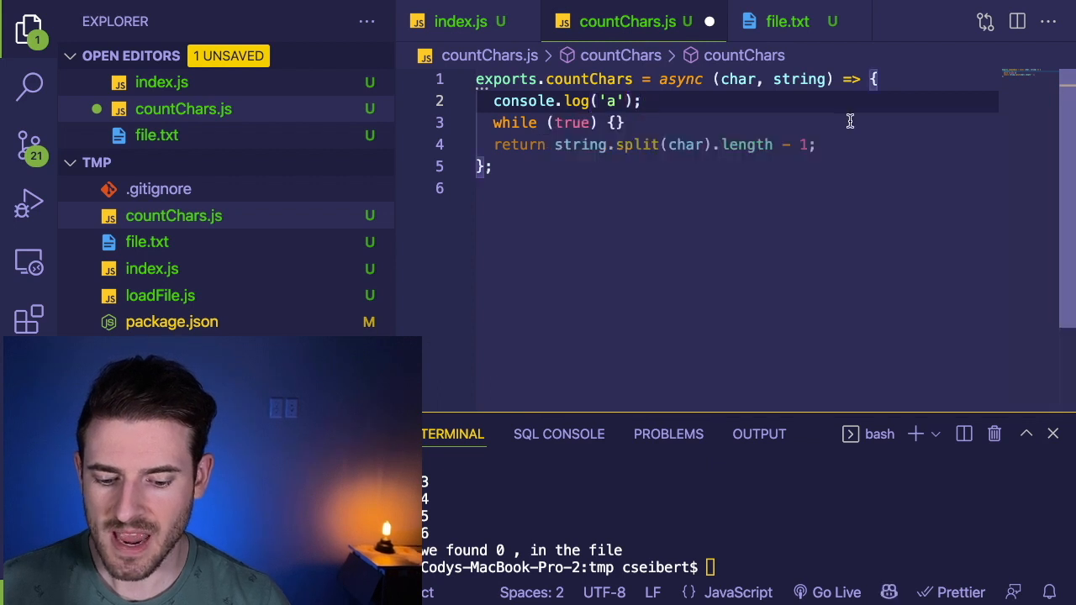
type("console.log('b');")
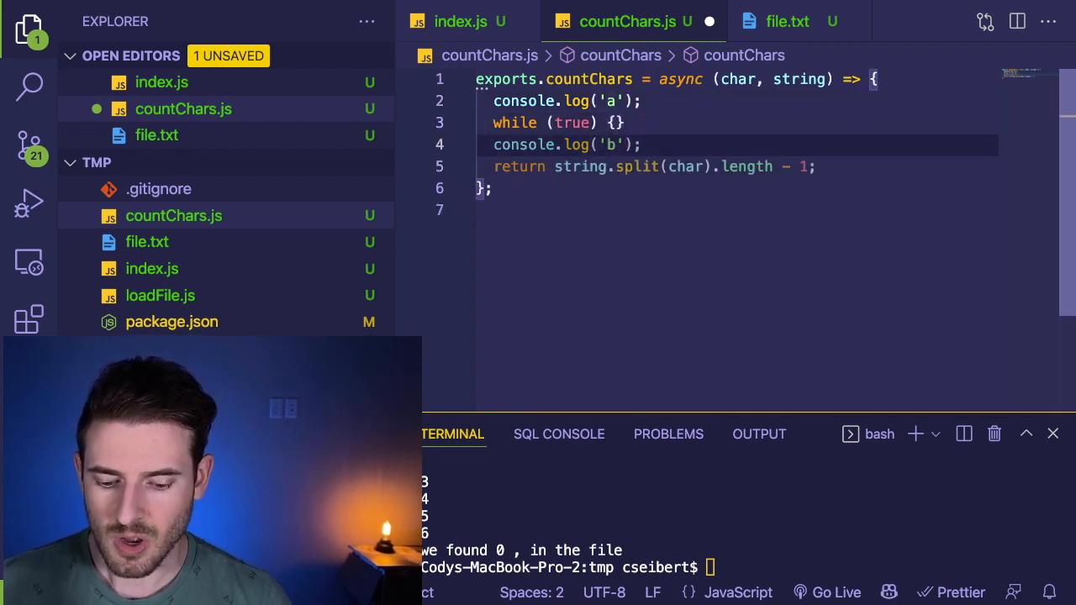
type("console.log('c');")
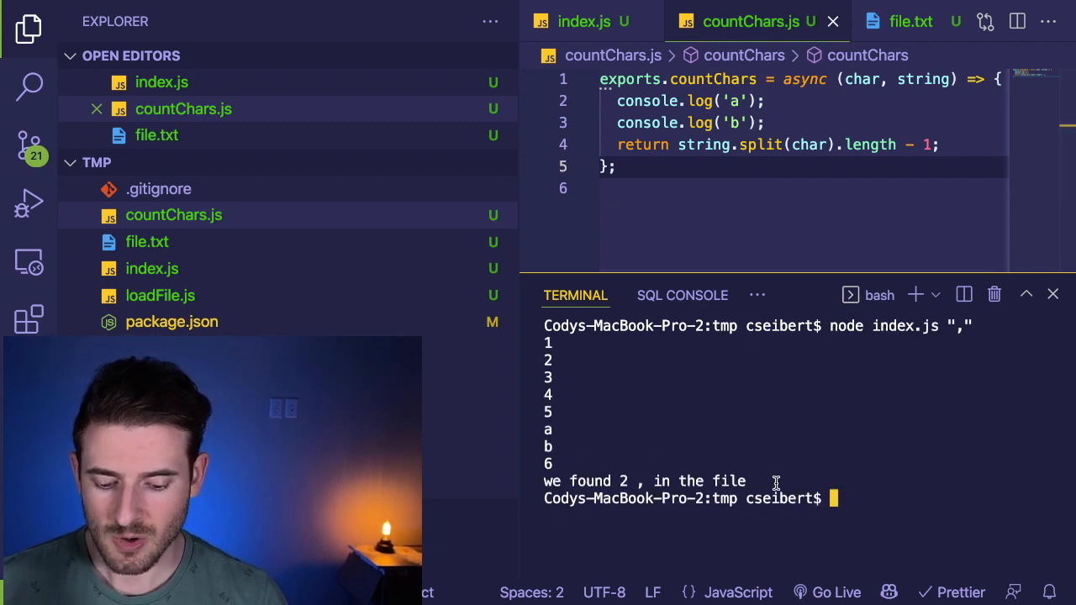
mouse_move(640, 481)
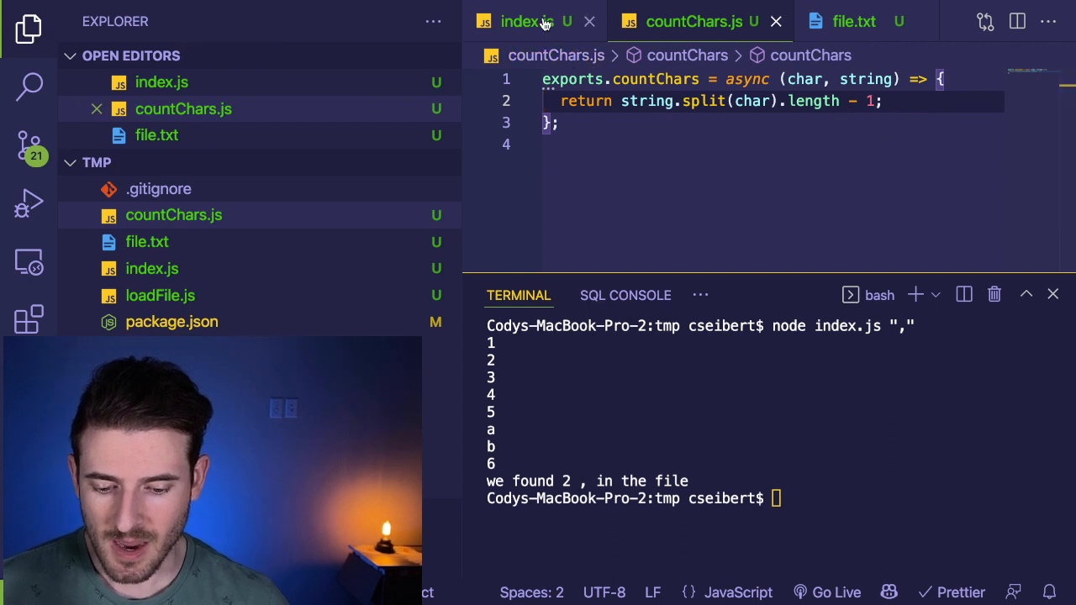
- Switch to index.js and scroll up to main's console.log('4')–('6') lines
left_click(521, 21)
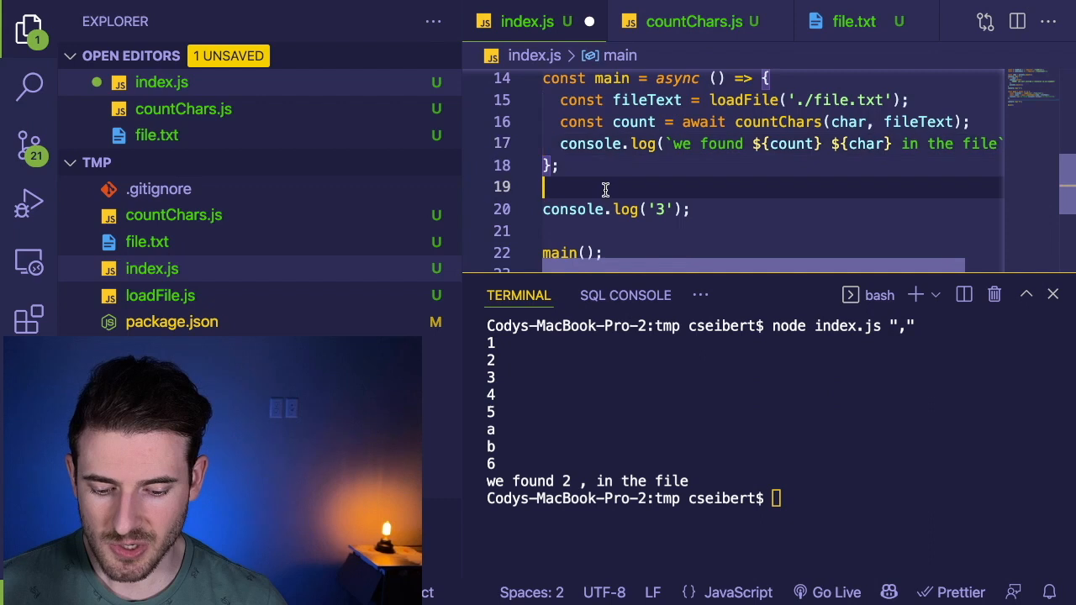
scroll("up", 3)
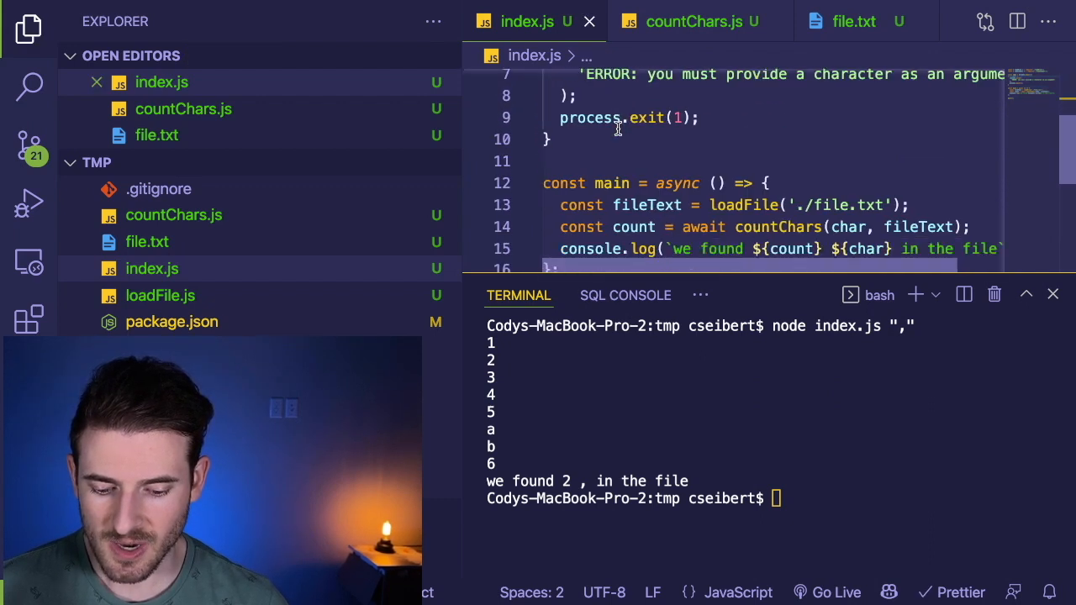
mouse_move(790, 398)
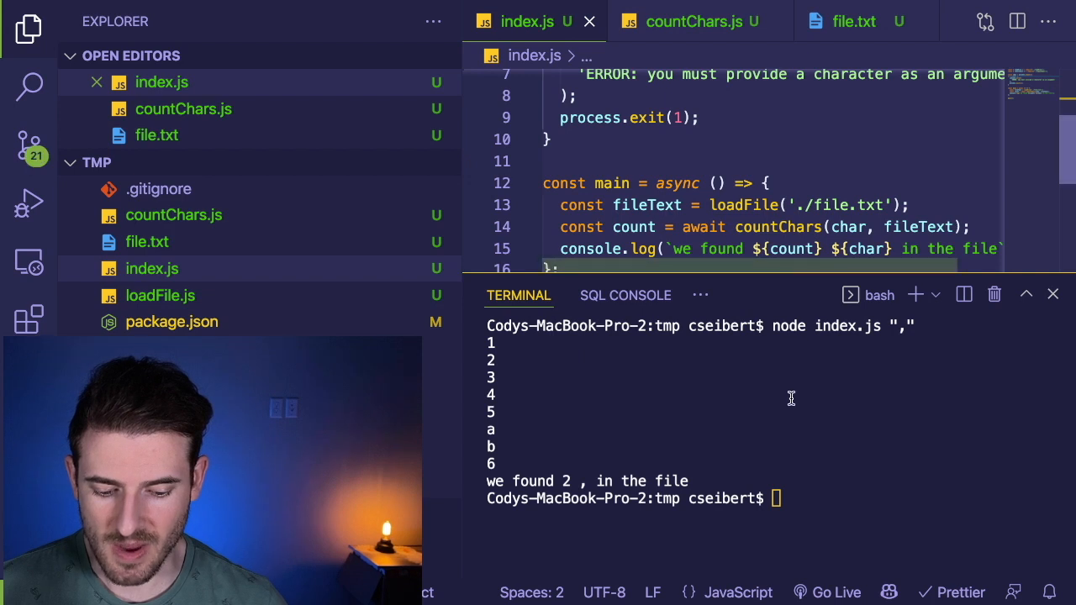